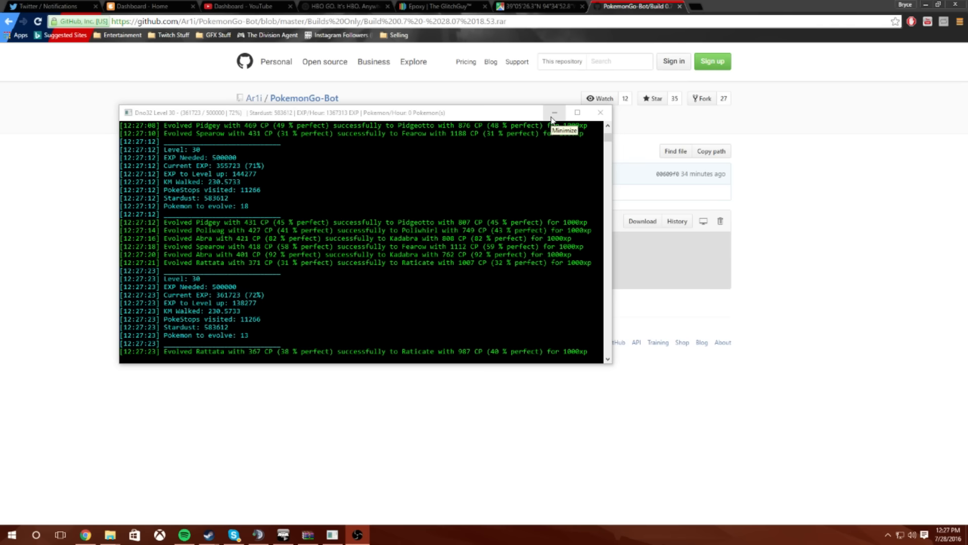
# Step: Hide the console, return to the repo page and reach the Build 0.7 - 28.07 18.53.rar archive in Builds Only
pyautogui.click(553, 112)
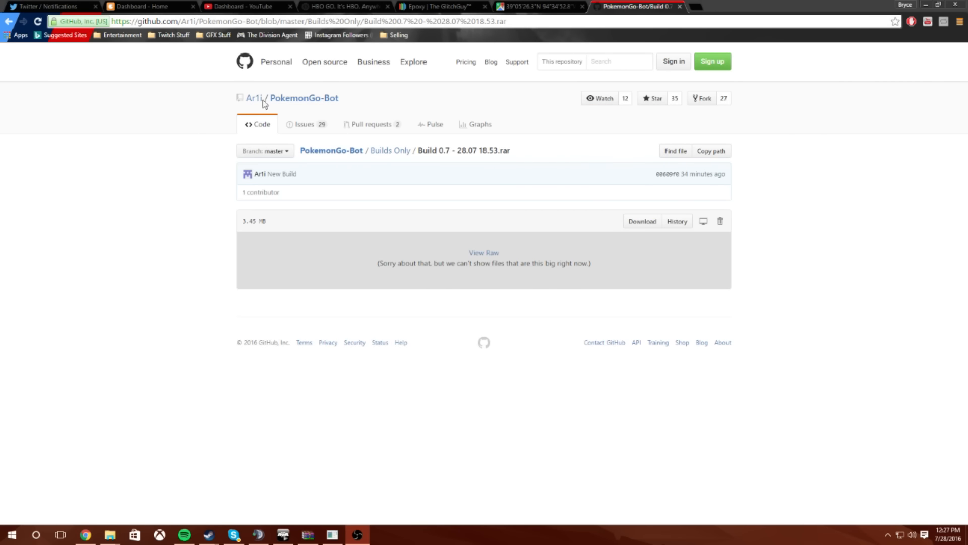
pyautogui.click(304, 98)
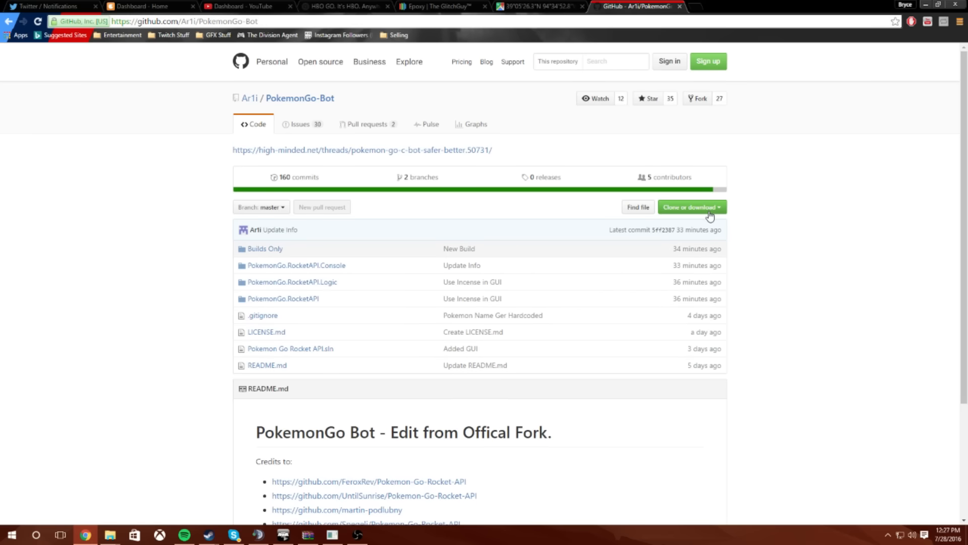
pyautogui.click(690, 207)
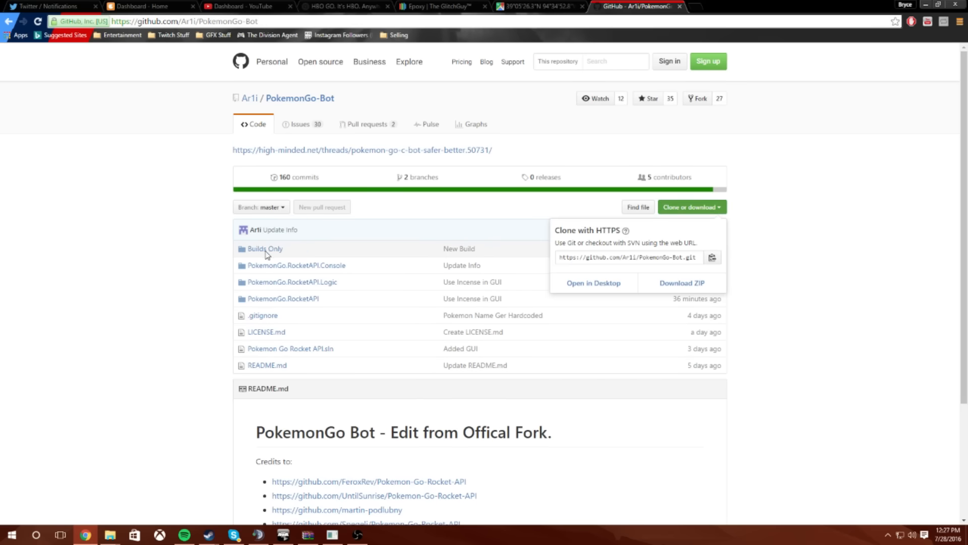
pyautogui.click(265, 248)
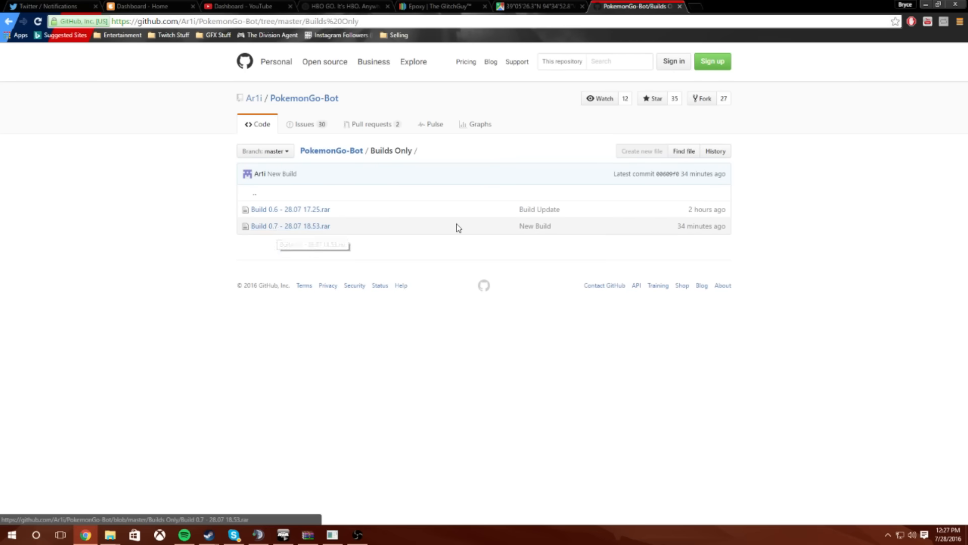
pyautogui.moveTo(368, 235)
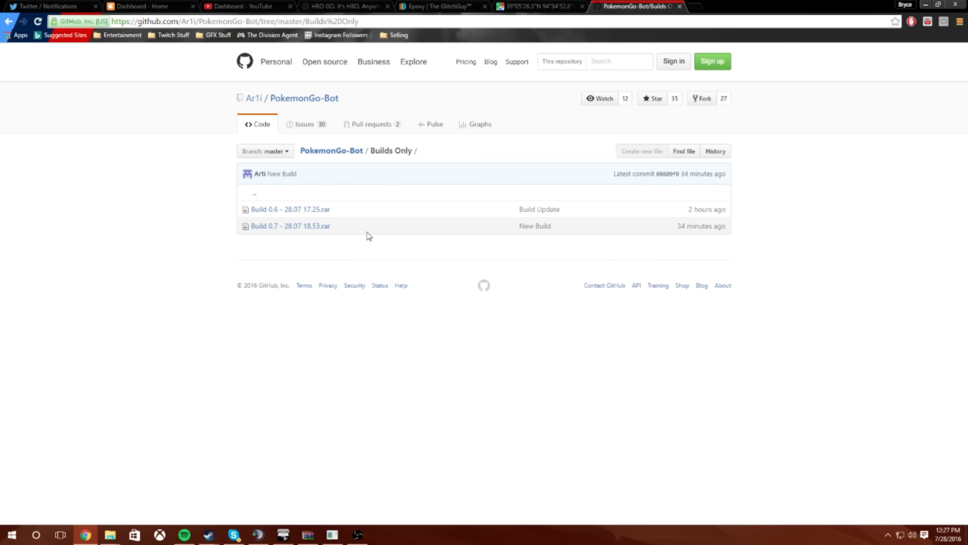
pyautogui.click(290, 225)
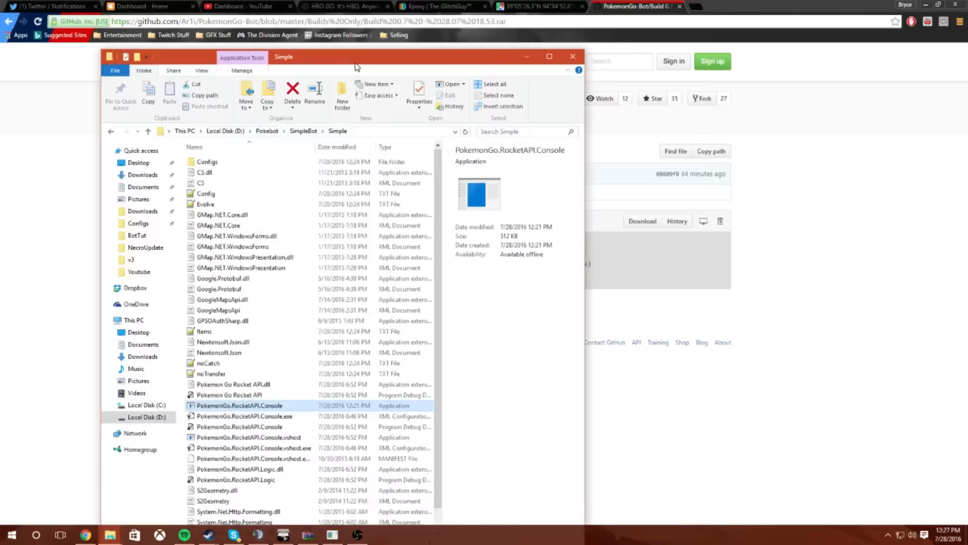
# Step: Maximize File Explorer showing D:\Pokebot\SimpleBot\Simple with its Config, Evolve, noCatch and noTransfer files
pyautogui.click(549, 56)
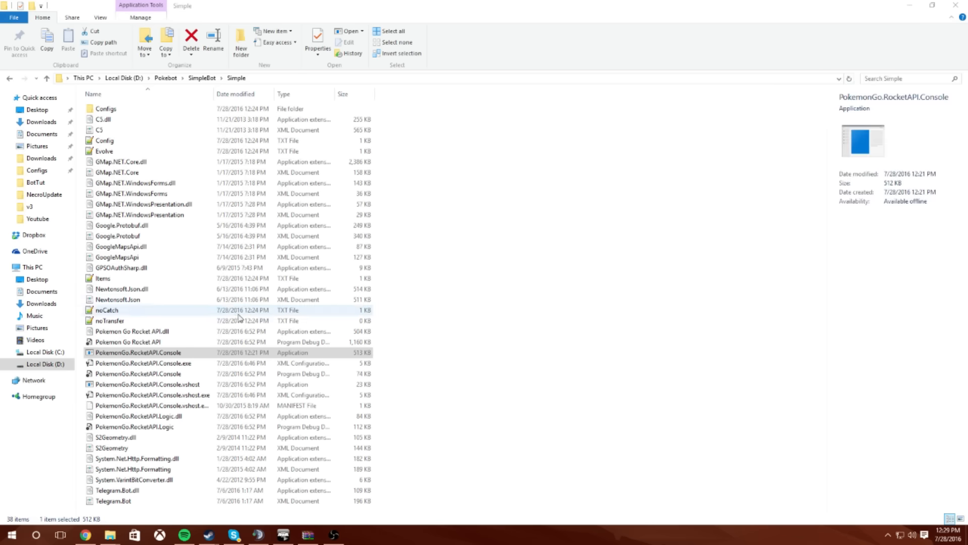
# Step: Launch PokemonGo.RocketAPI.Console and dismiss the update-available notice to reach the settings GUI
pyautogui.click(138, 352)
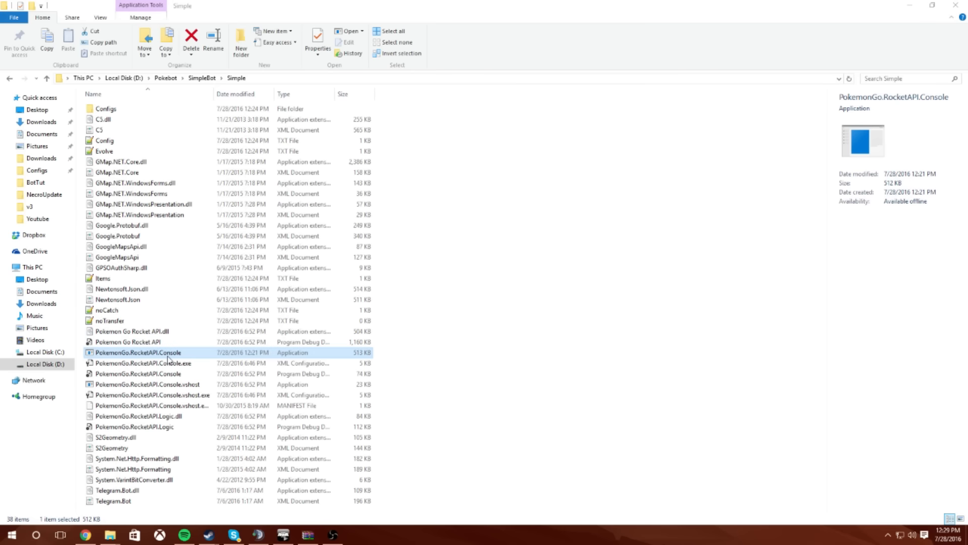
pyautogui.doubleClick(138, 352)
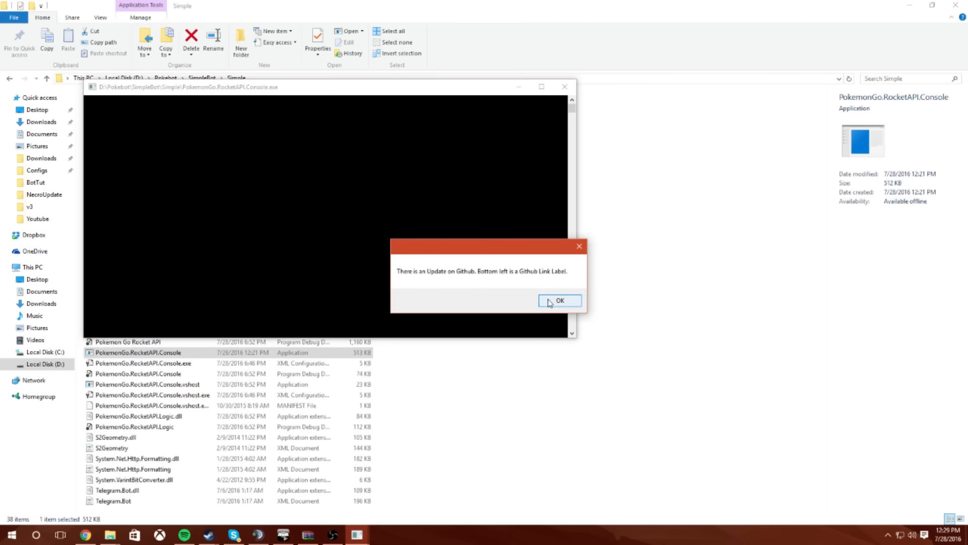
pyautogui.click(558, 300)
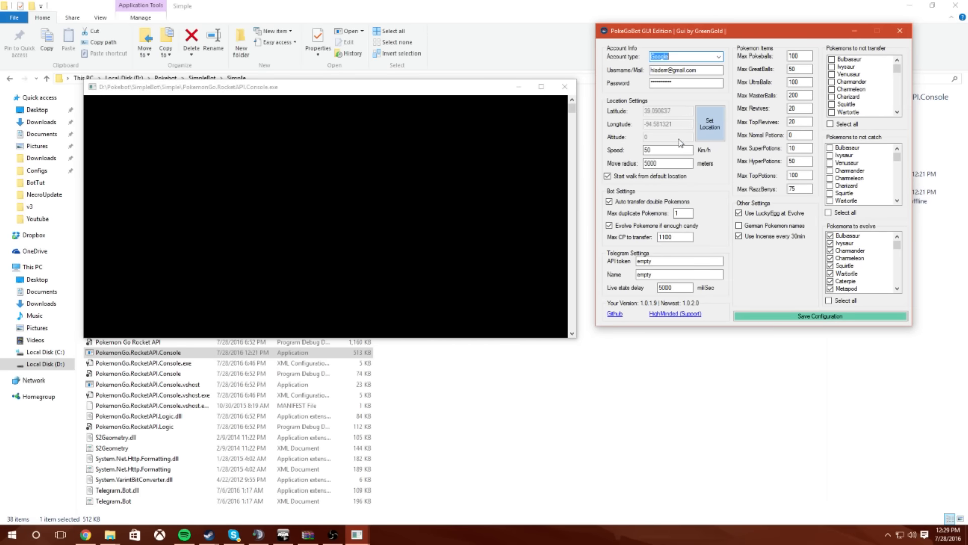
# Step: In Other Settings, turn off 'Use Incense every 30min' and 'Use LuckyEgg at Evolve'
pyautogui.click(668, 151)
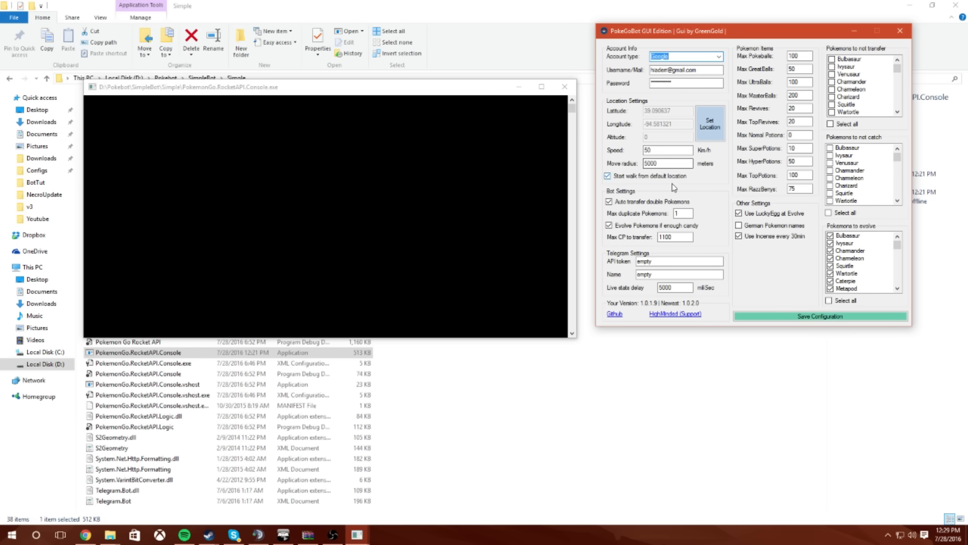
pyautogui.click(683, 213)
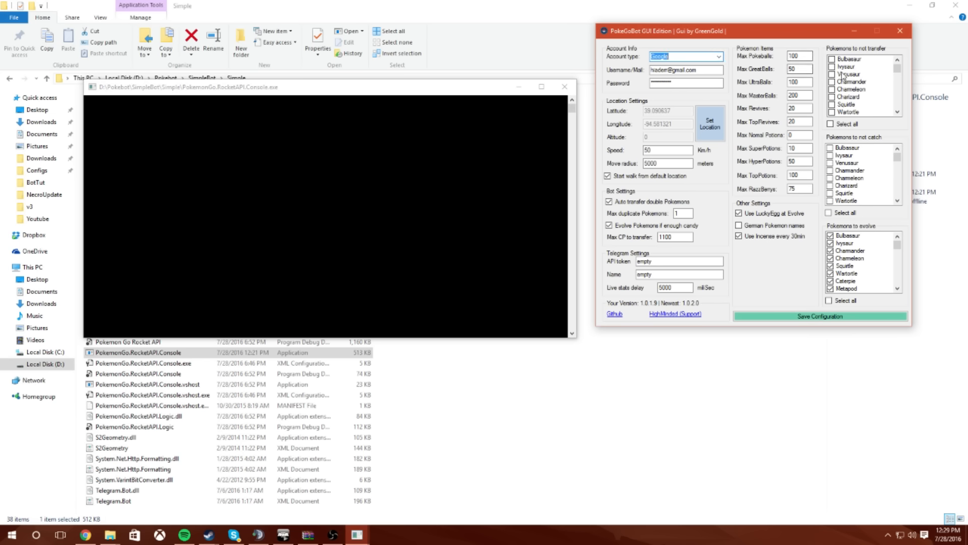
pyautogui.scroll(-3)
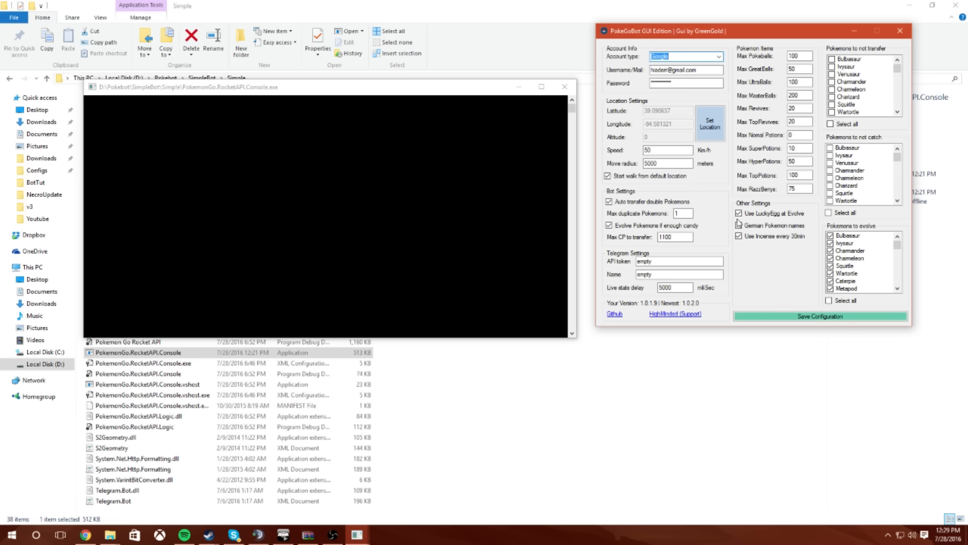
pyautogui.click(739, 225)
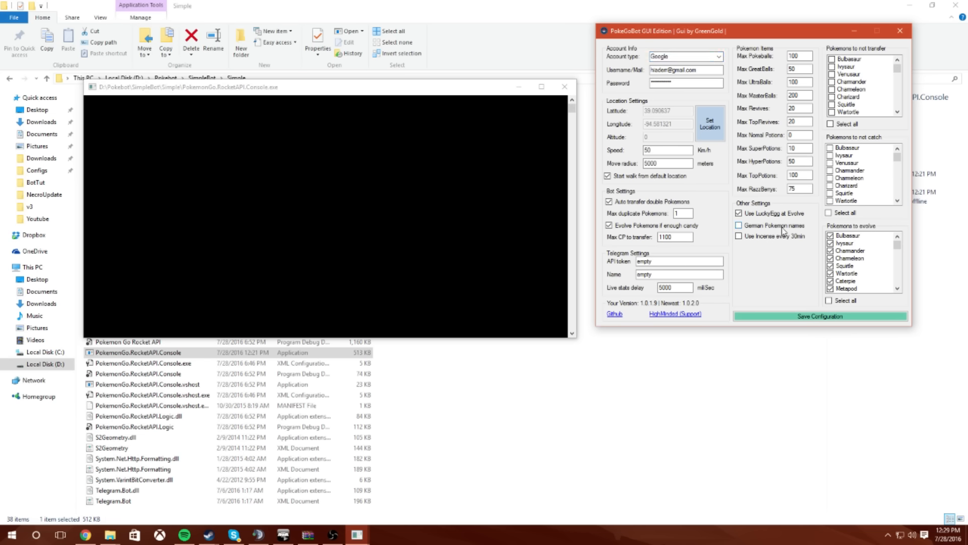
pyautogui.click(738, 213)
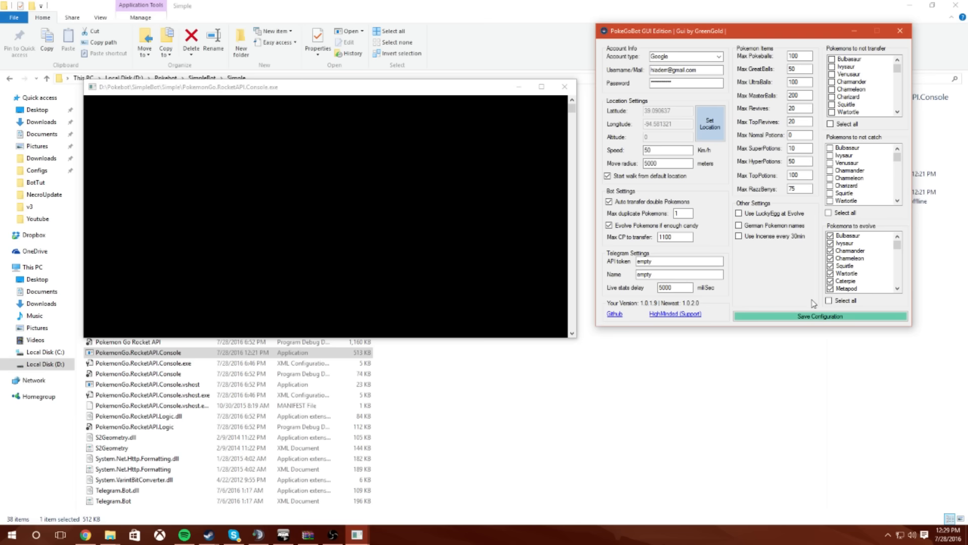
pyautogui.moveTo(773, 284)
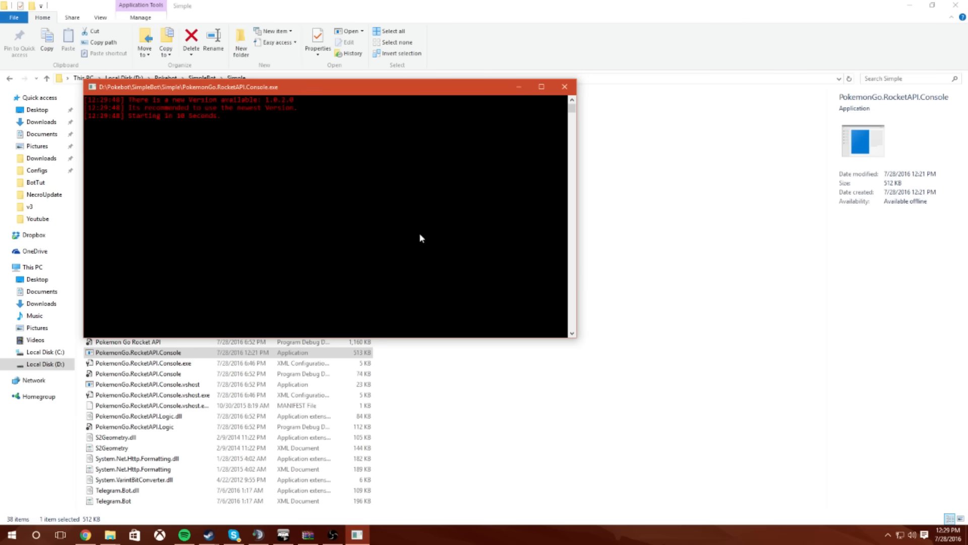
pyautogui.moveTo(246, 127)
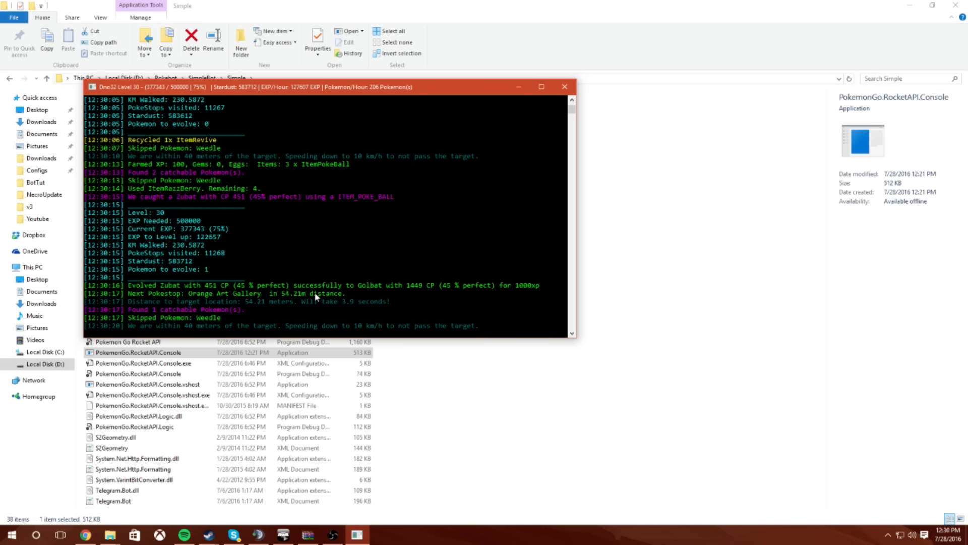
pyautogui.moveTo(250, 307)
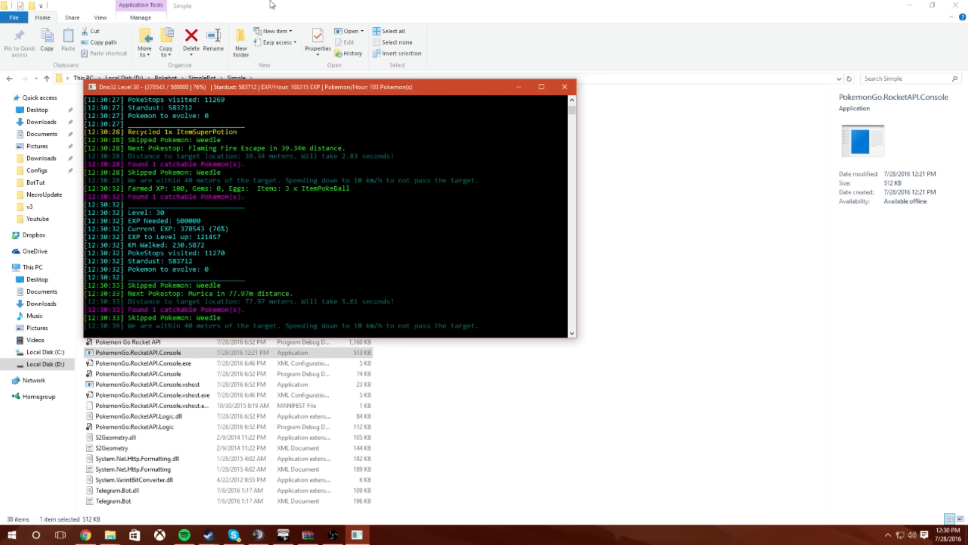
pyautogui.moveTo(218, 99)
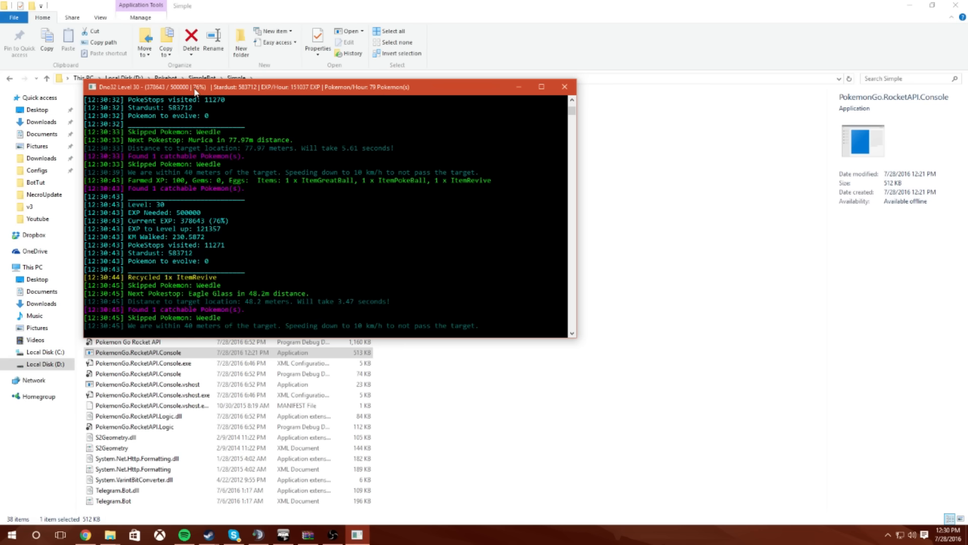
pyautogui.moveTo(195, 104)
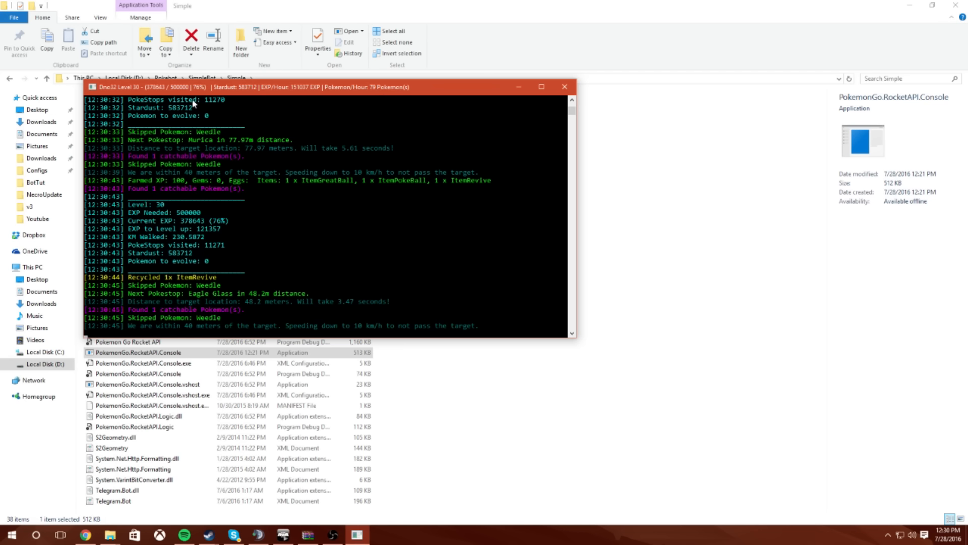
pyautogui.moveTo(273, 168)
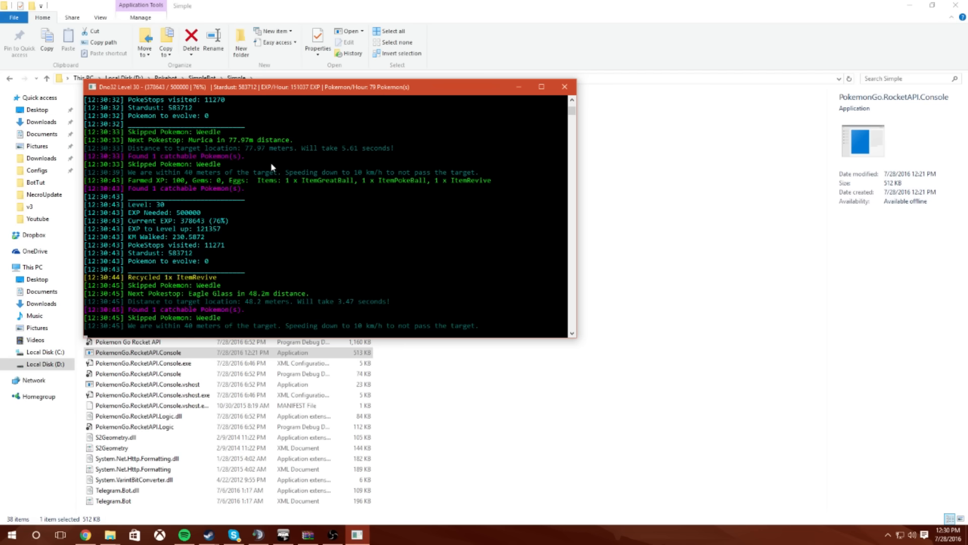
pyautogui.moveTo(281, 256)
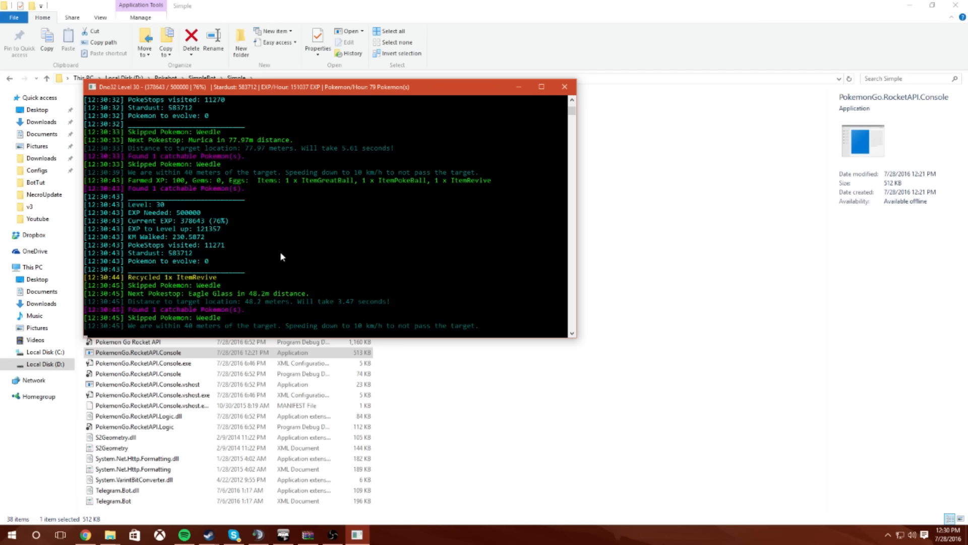